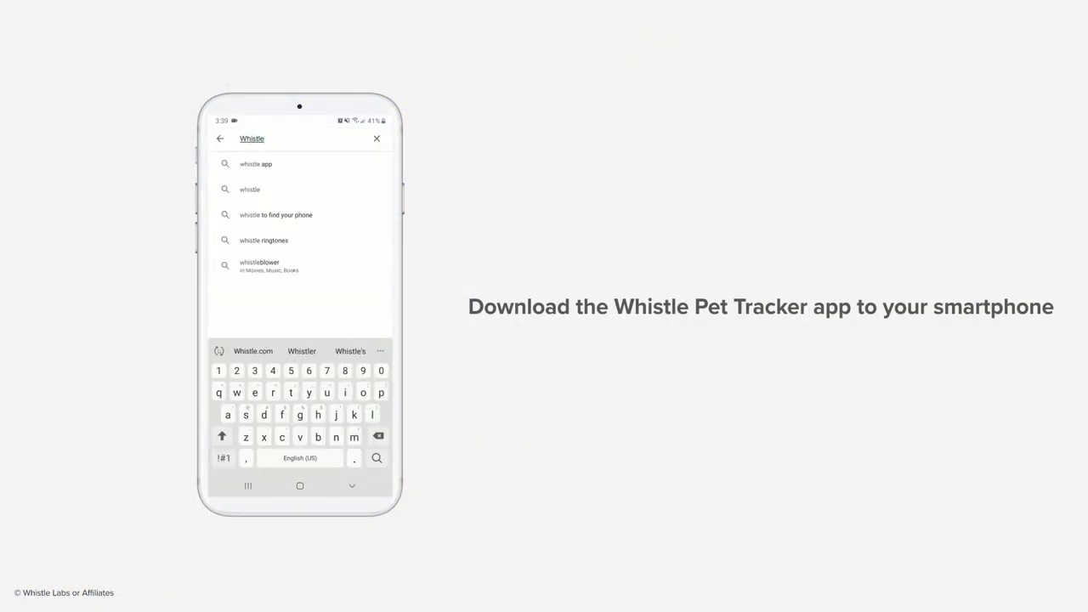
# Find and install Whistle - Pet Tracker from Google Play, then launch it.
pyautogui.click(256, 164)
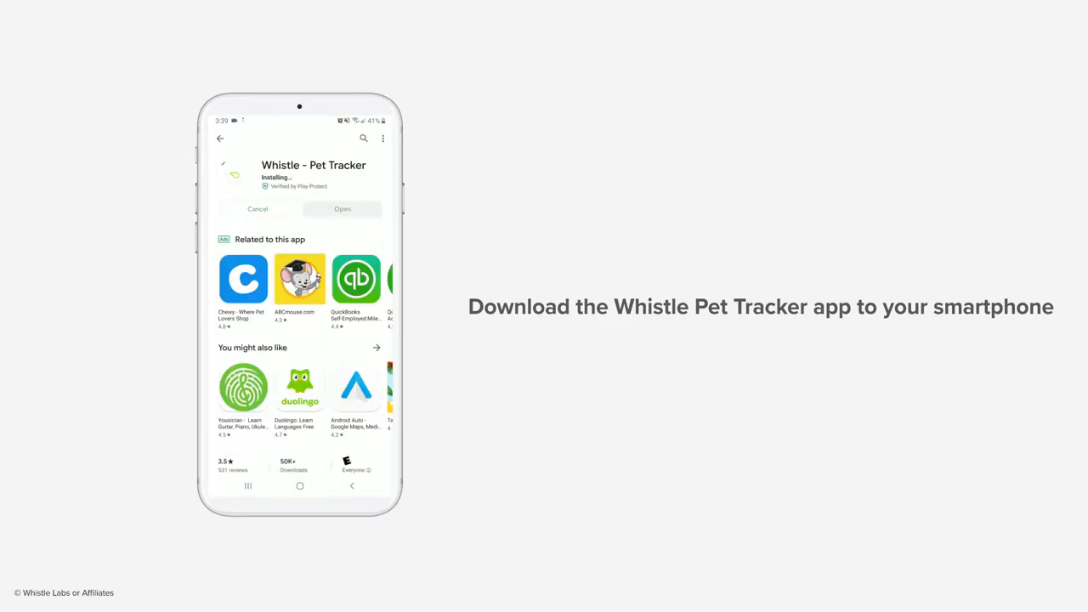
pyautogui.click(342, 208)
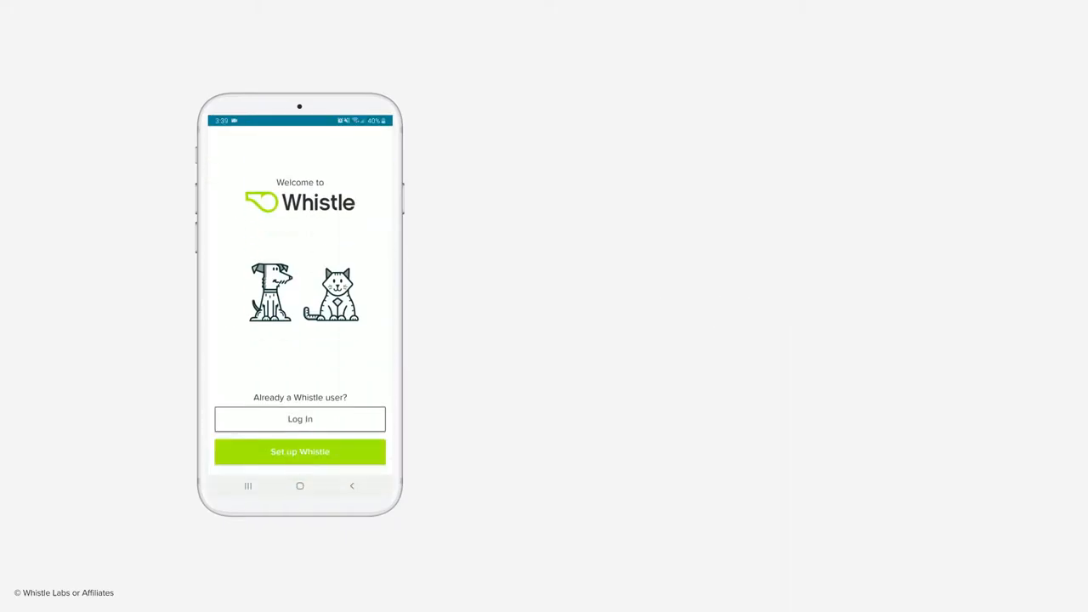
# Choose Whistle FIT setup, locate the nearby tracker, and start its Wi-Fi connection.
pyautogui.click(299, 451)
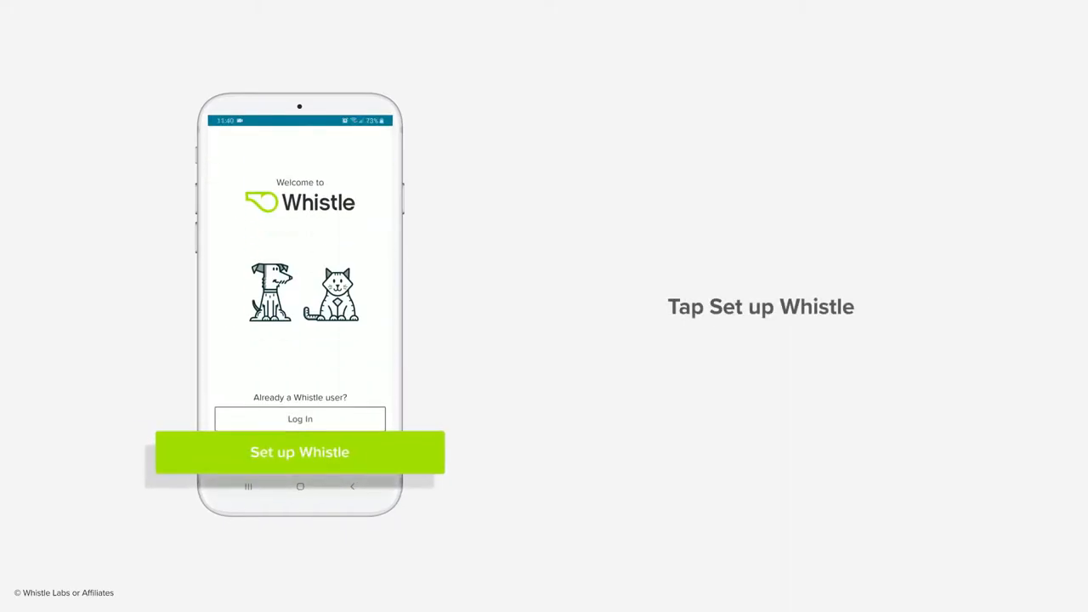
pyautogui.click(300, 451)
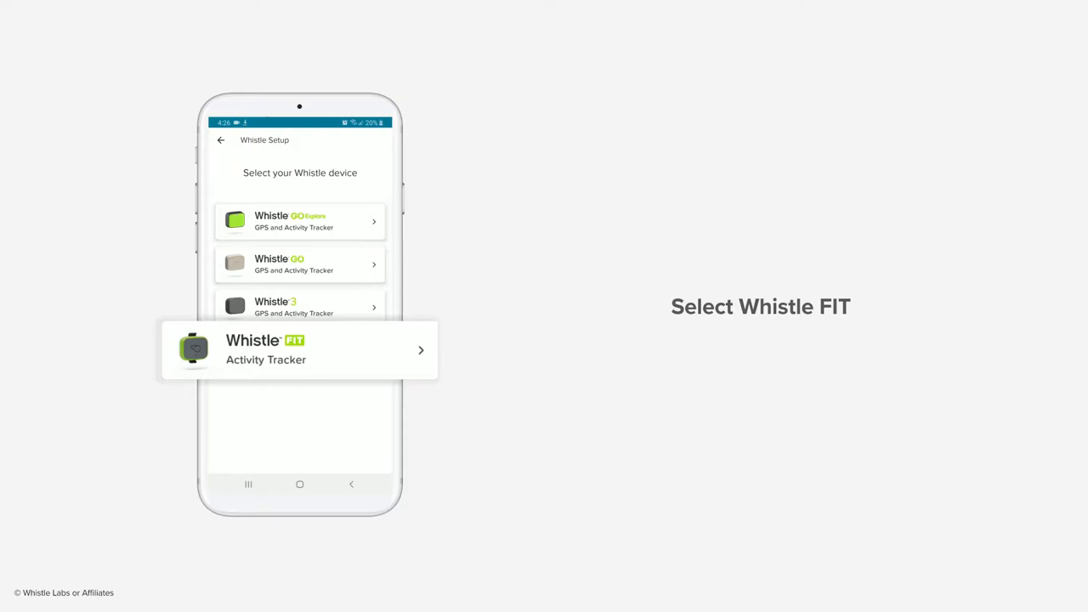
pyautogui.click(300, 350)
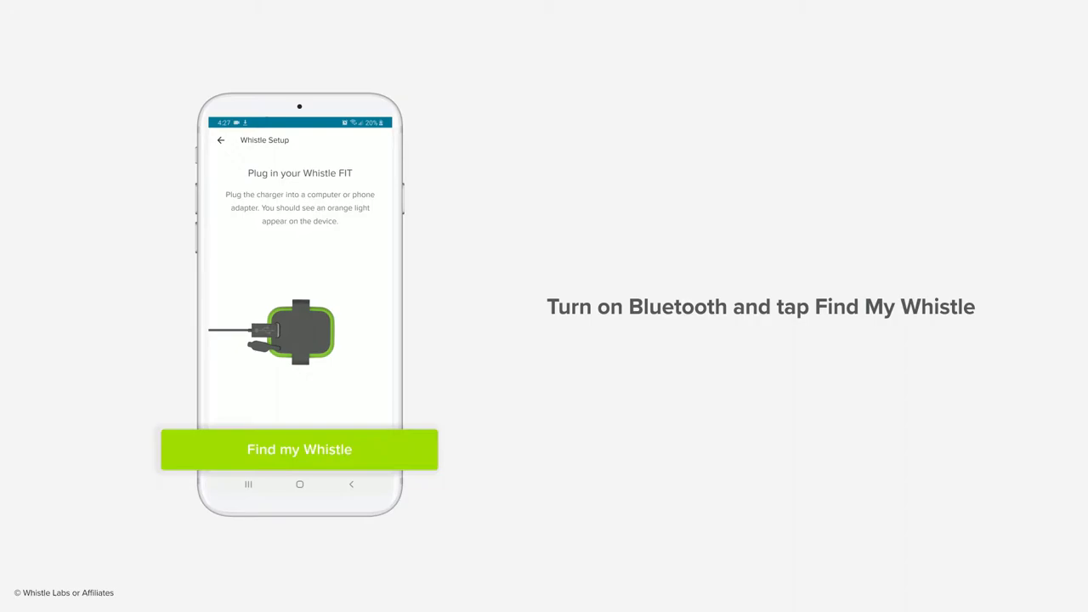
pyautogui.click(300, 449)
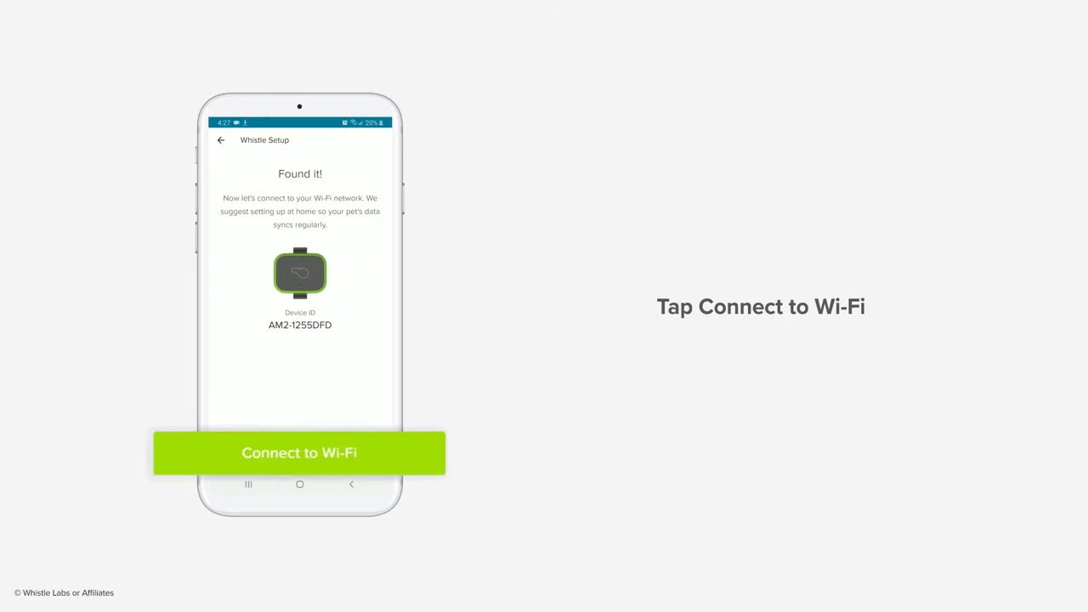
pyautogui.click(300, 453)
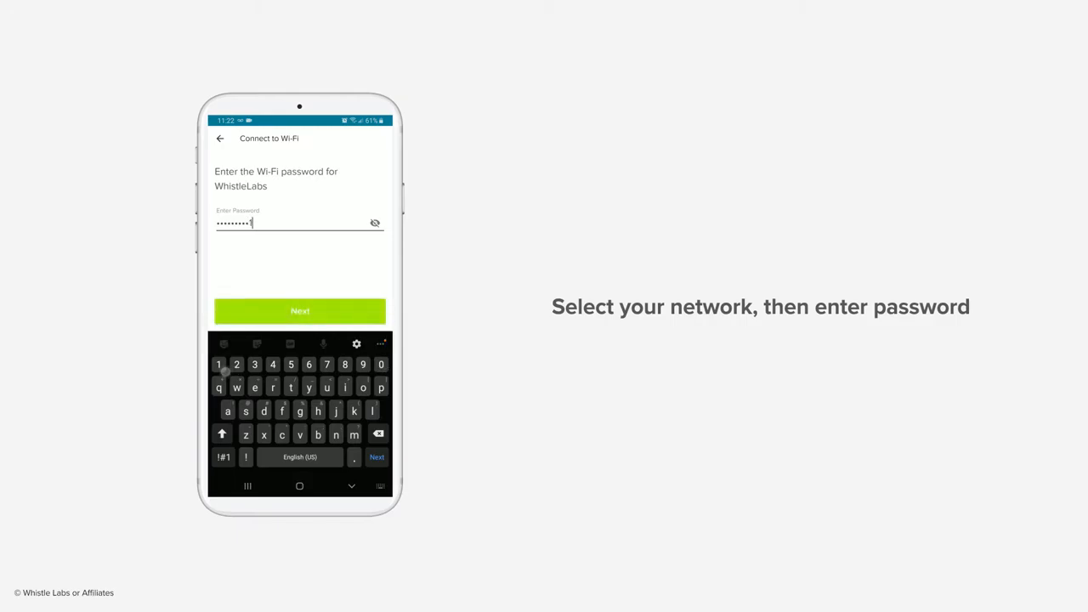
# Connect the tracker to WhistleLabs Wi-Fi and name the pet Whistle.
pyautogui.click(299, 310)
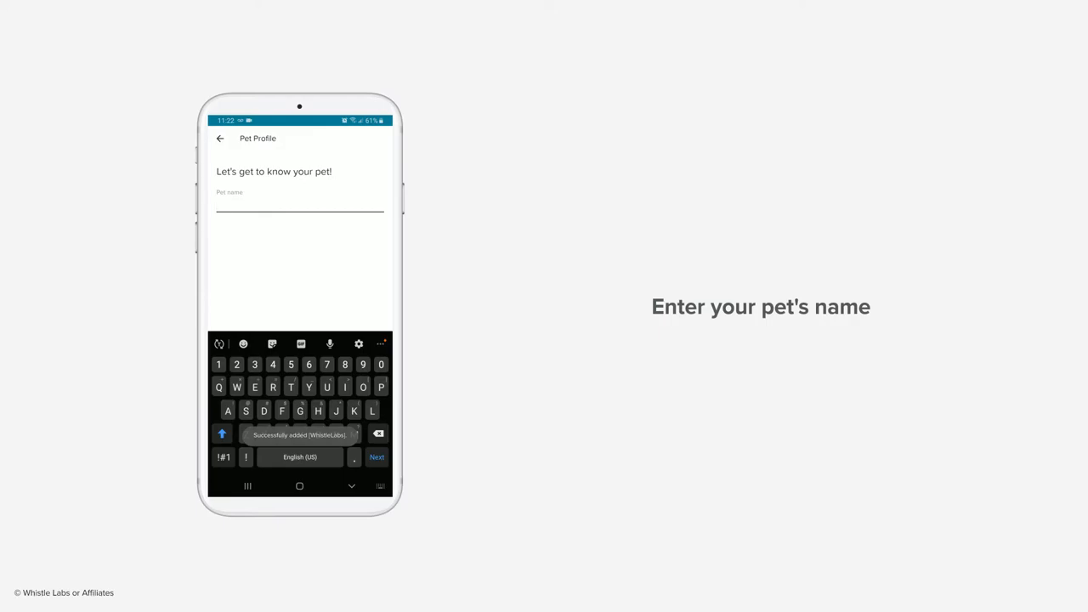
pyautogui.write('Whistle')
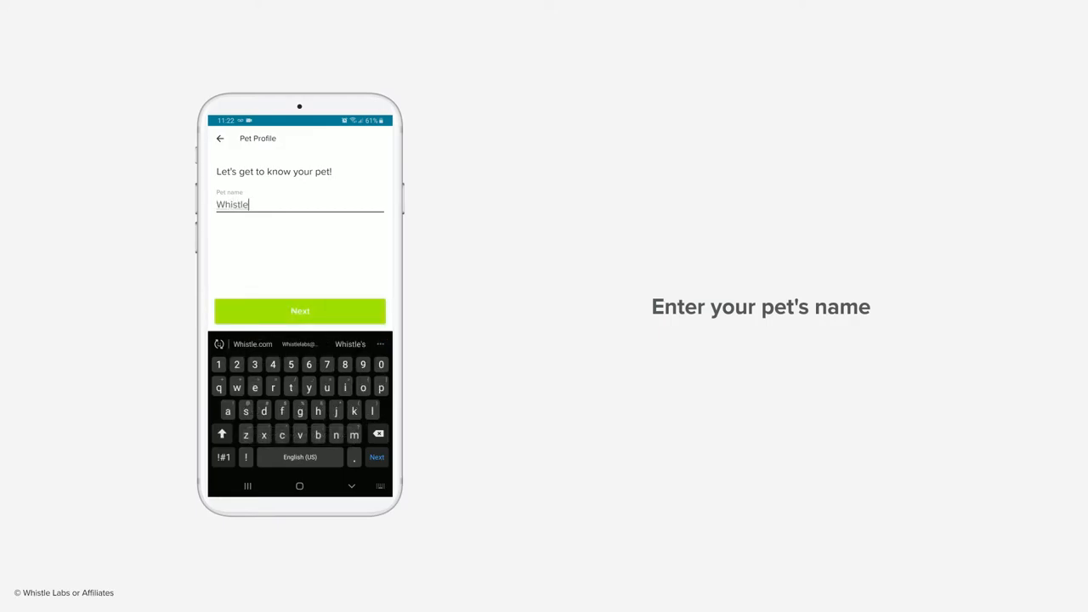
pyautogui.click(300, 311)
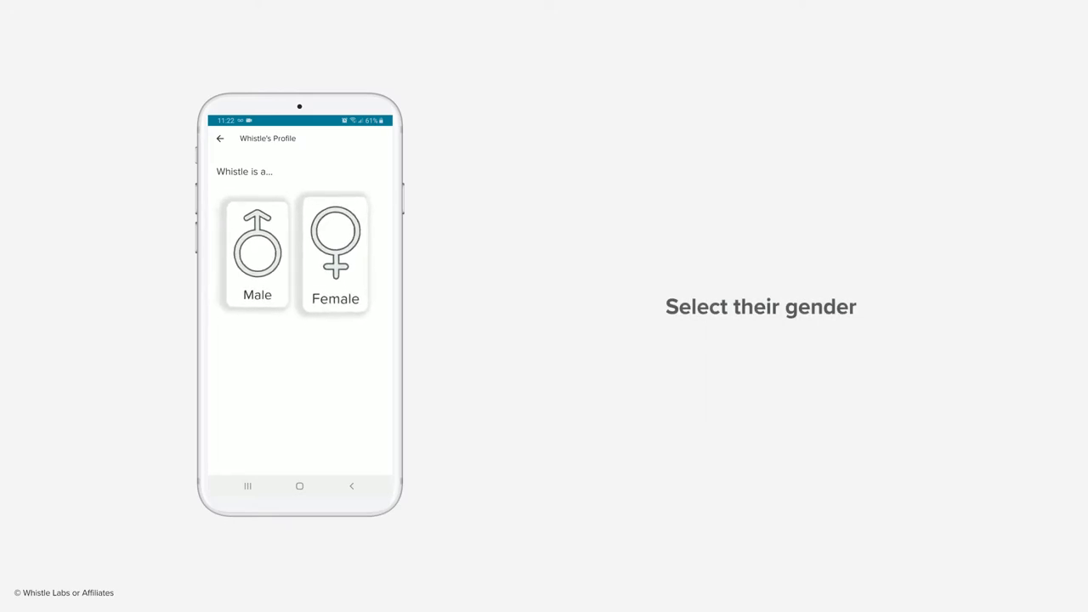
# Mark Whistle as a female dog and answer the spay question.
pyautogui.click(257, 251)
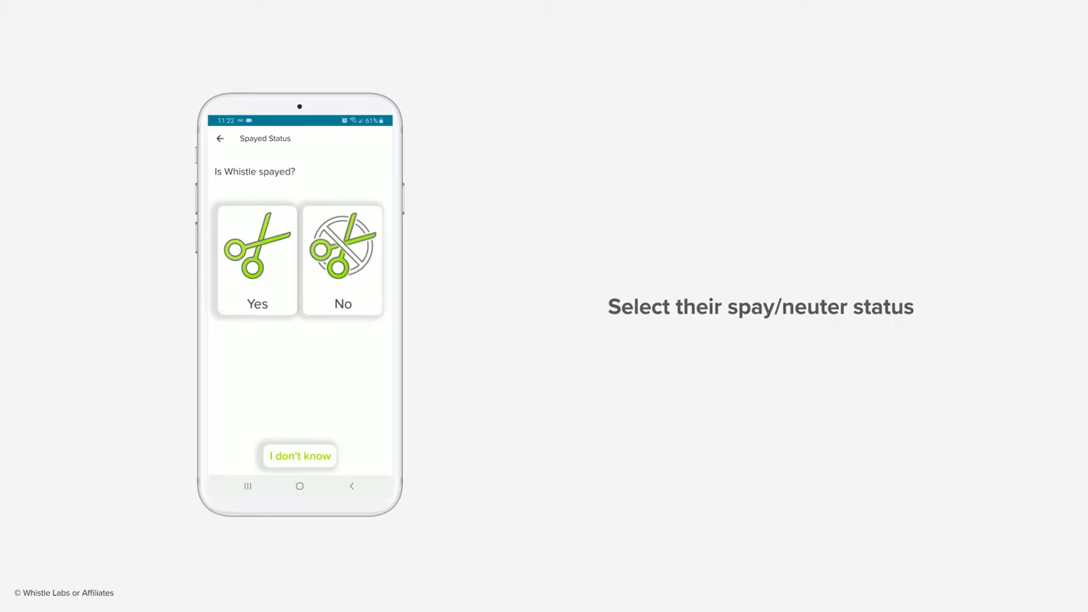
pyautogui.click(220, 139)
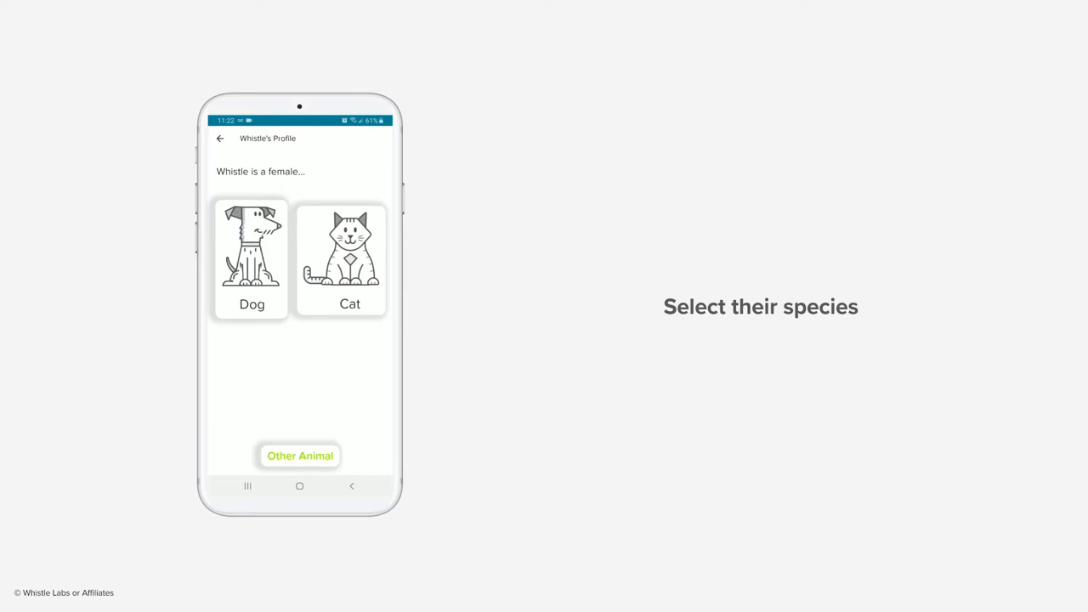
pyautogui.click(251, 255)
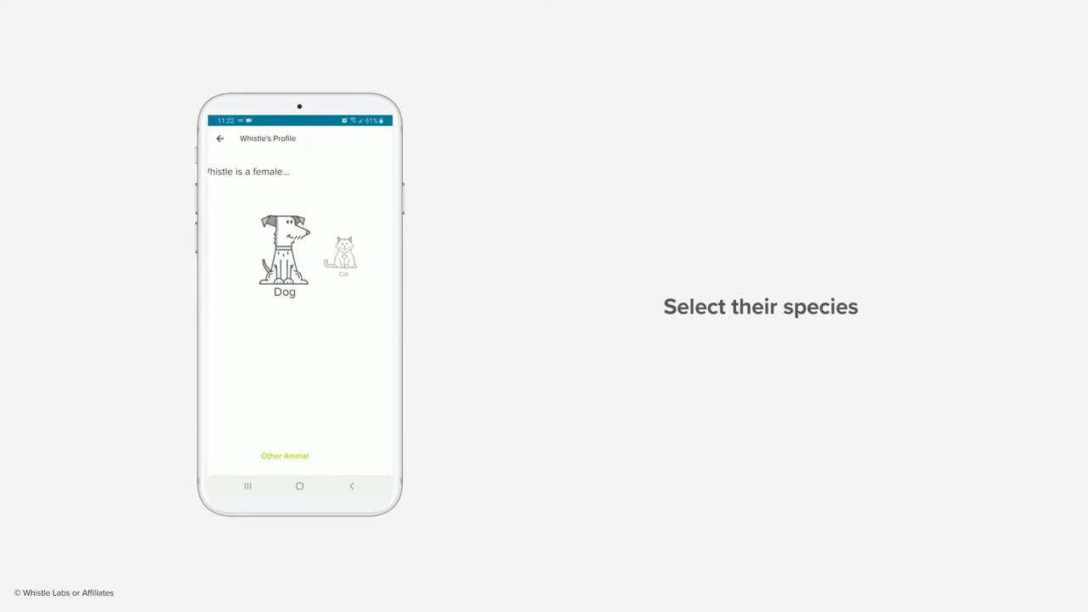
pyautogui.click(284, 255)
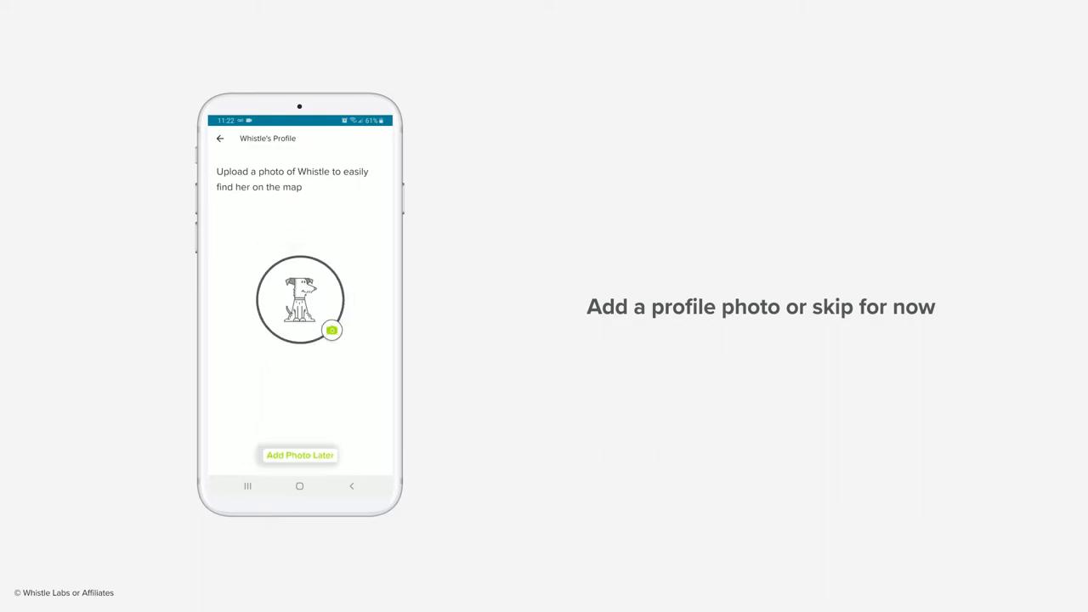
# Skip the profile photo and choose Poodle as the breed.
pyautogui.click(299, 455)
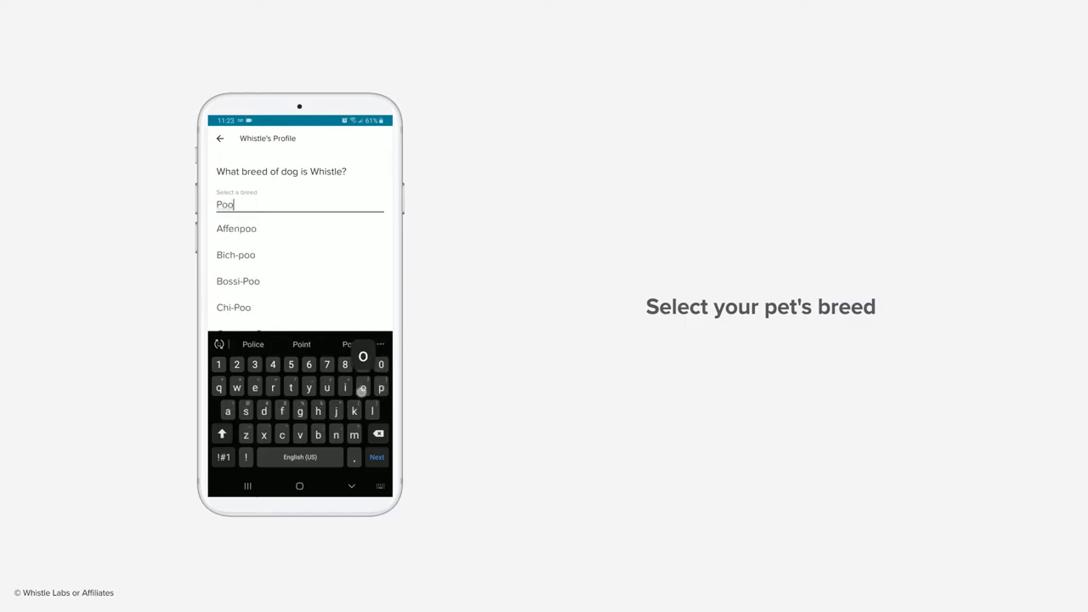
pyautogui.write('dle')
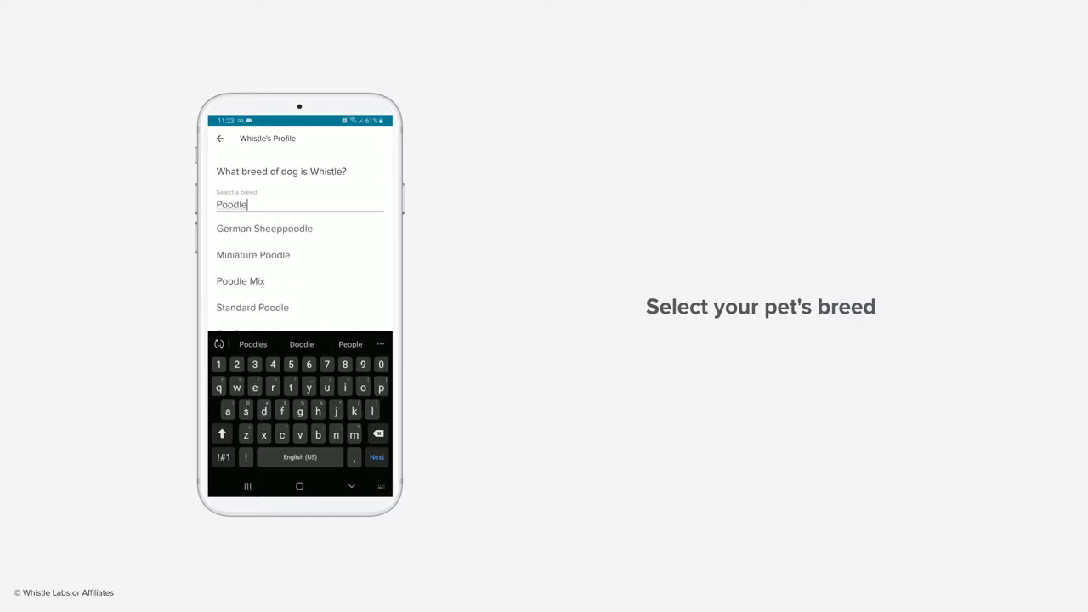
pyautogui.scroll(-3)
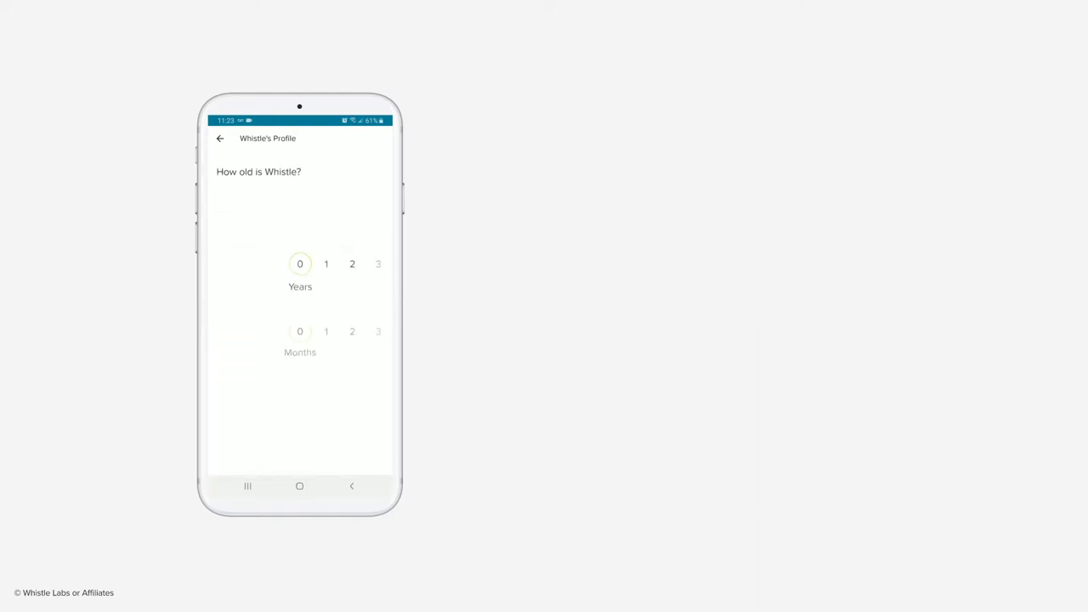
# Set age to 1 year 6 months, weight 20 lbs, and pick a body condition score.
pyautogui.click(326, 263)
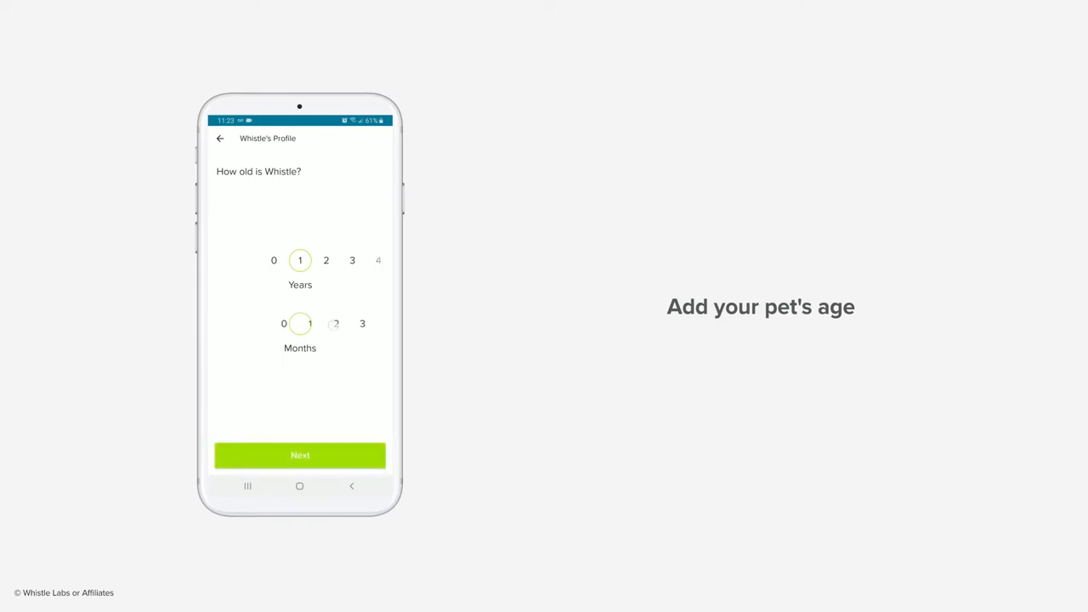
pyautogui.hscroll(-3)
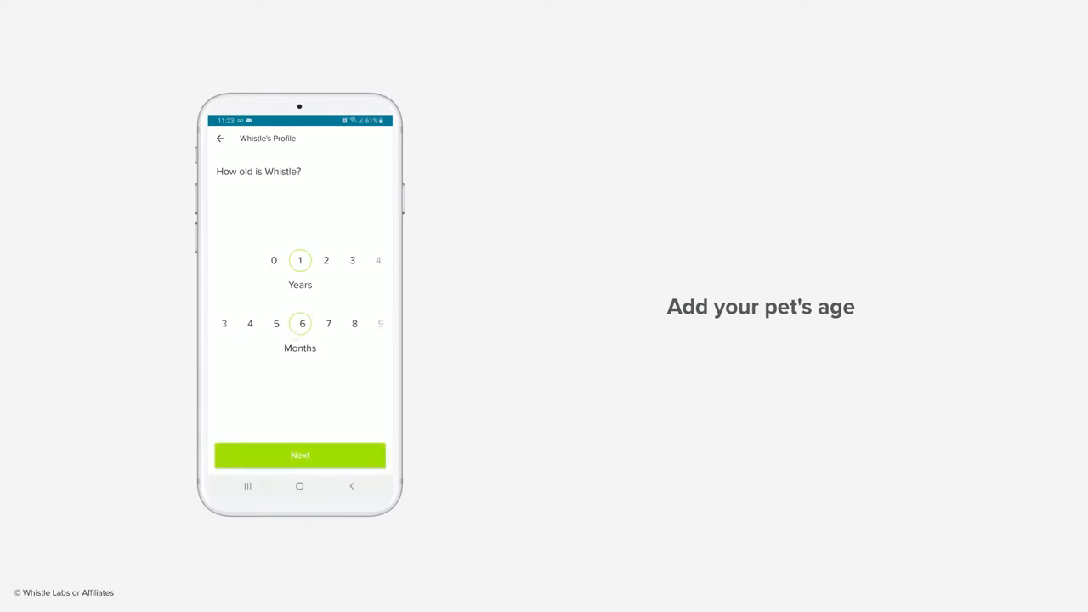
pyautogui.click(300, 455)
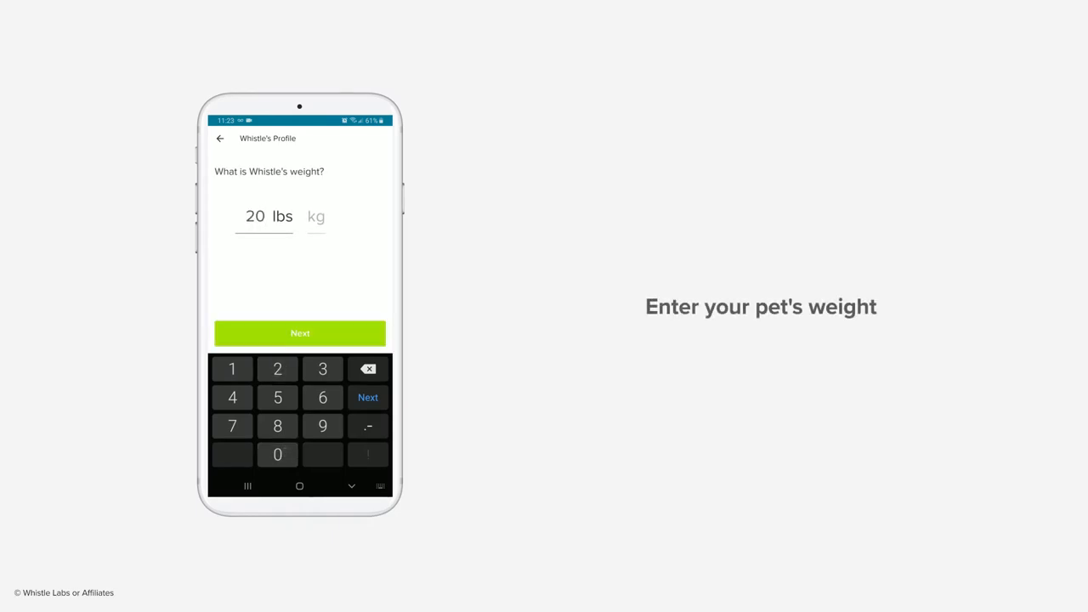
pyautogui.click(299, 332)
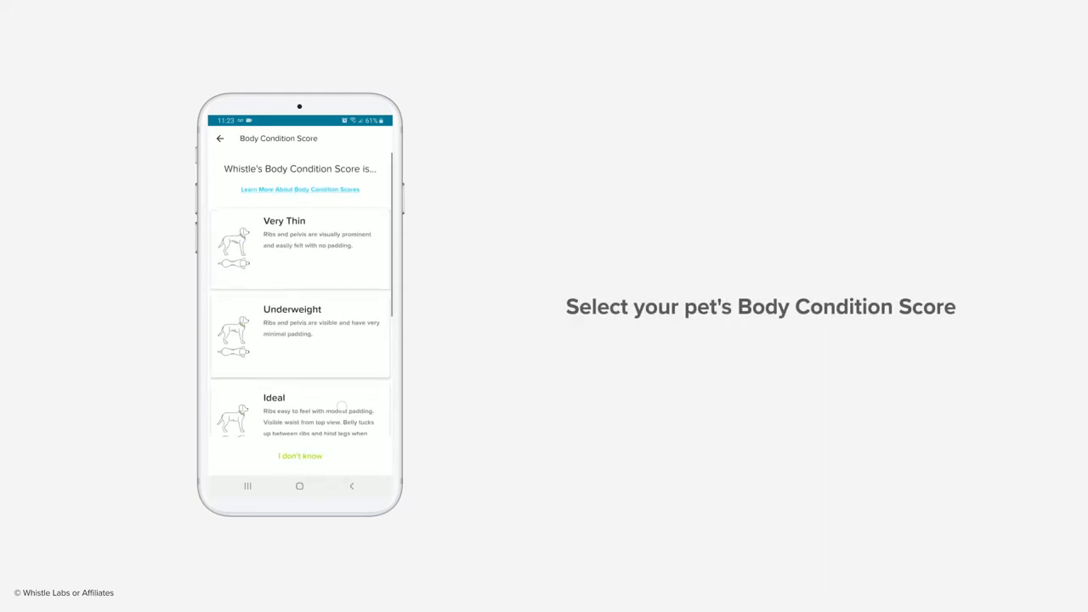
pyautogui.scroll(-3)
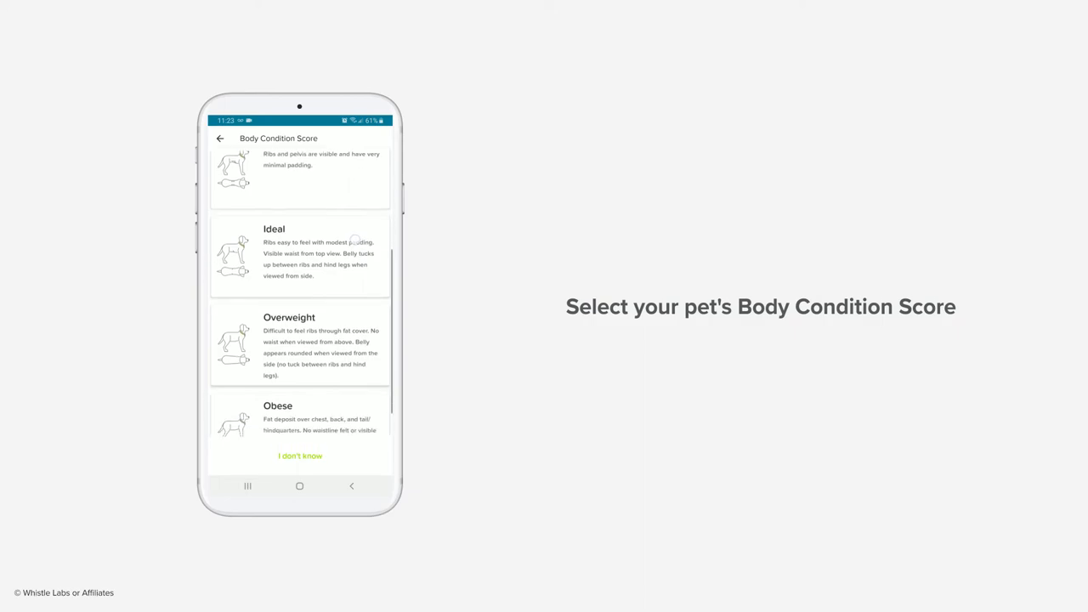
pyautogui.scroll(3)
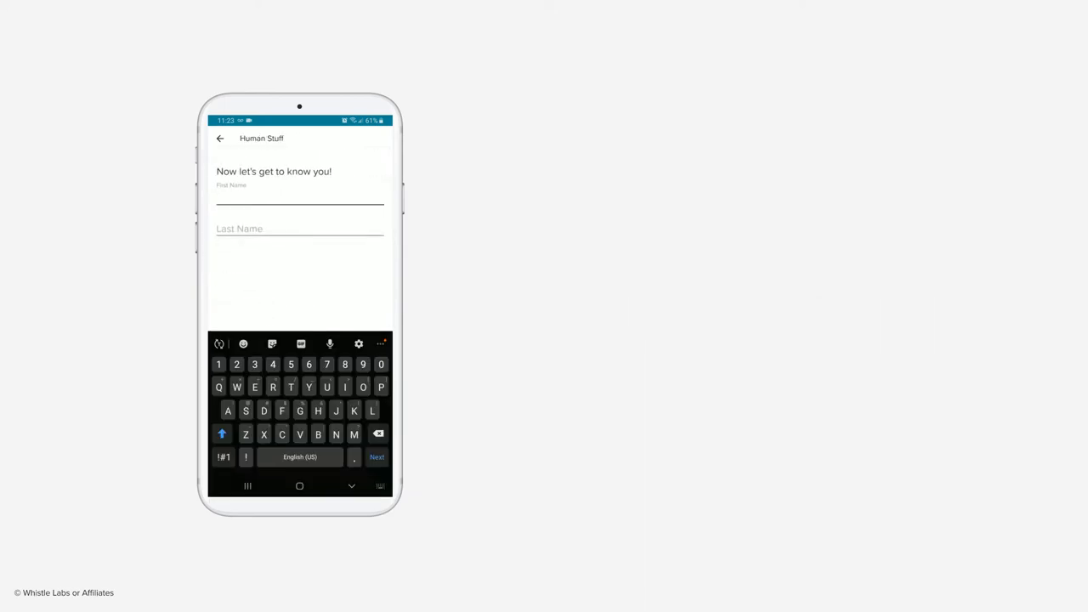
pyautogui.write('Whistle')
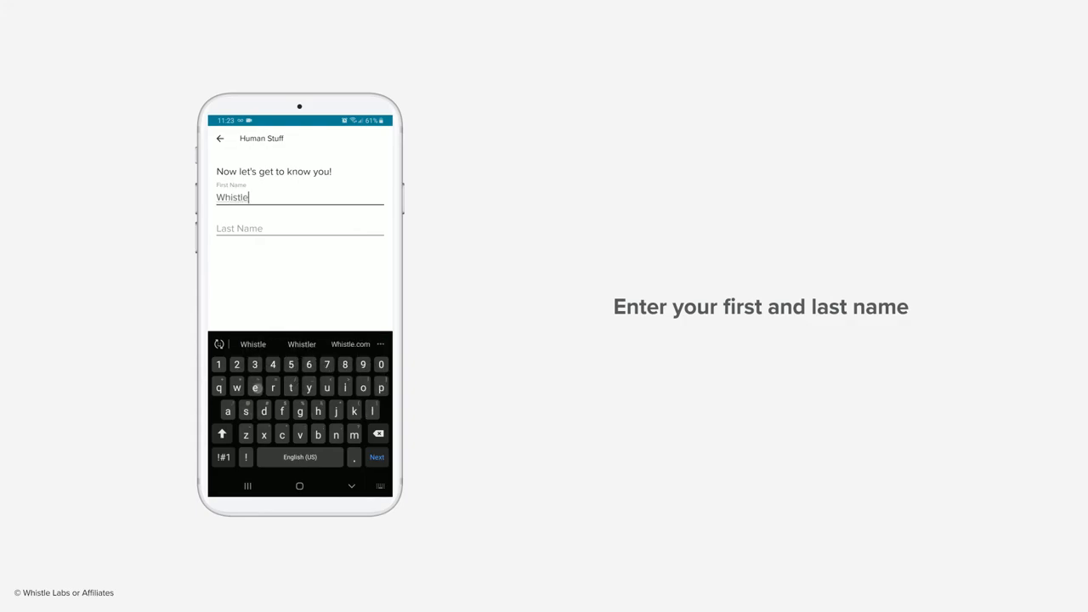
pyautogui.write('Lab')
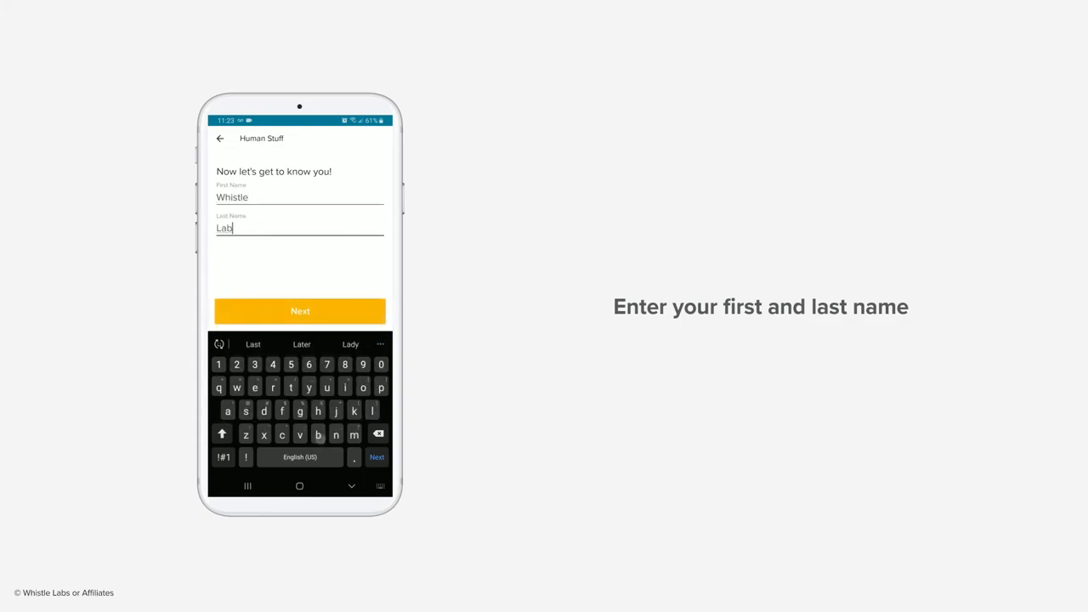
pyautogui.click(299, 310)
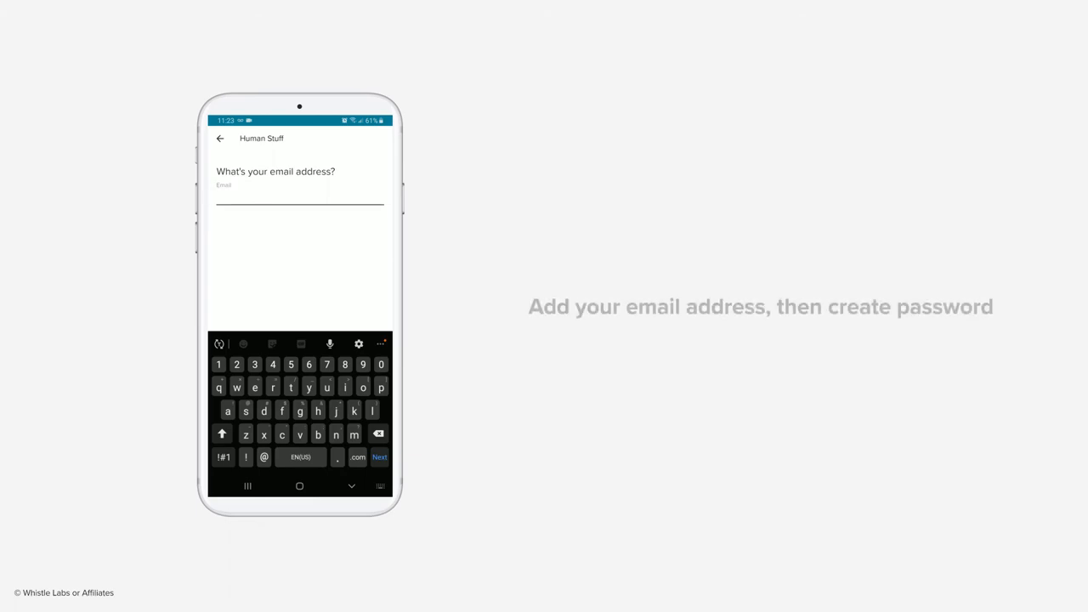
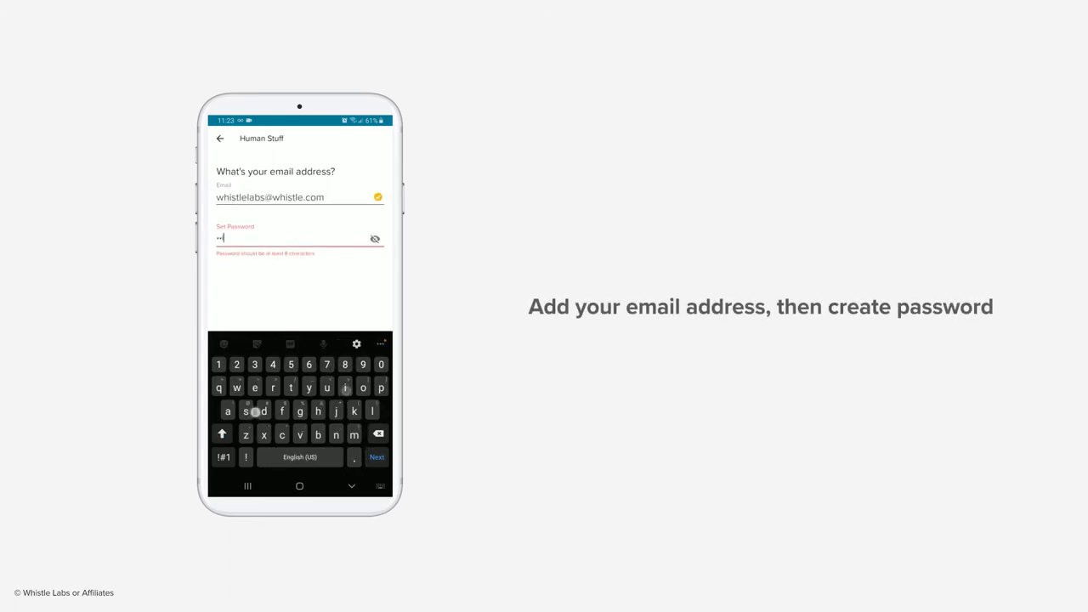
pyautogui.write('password')
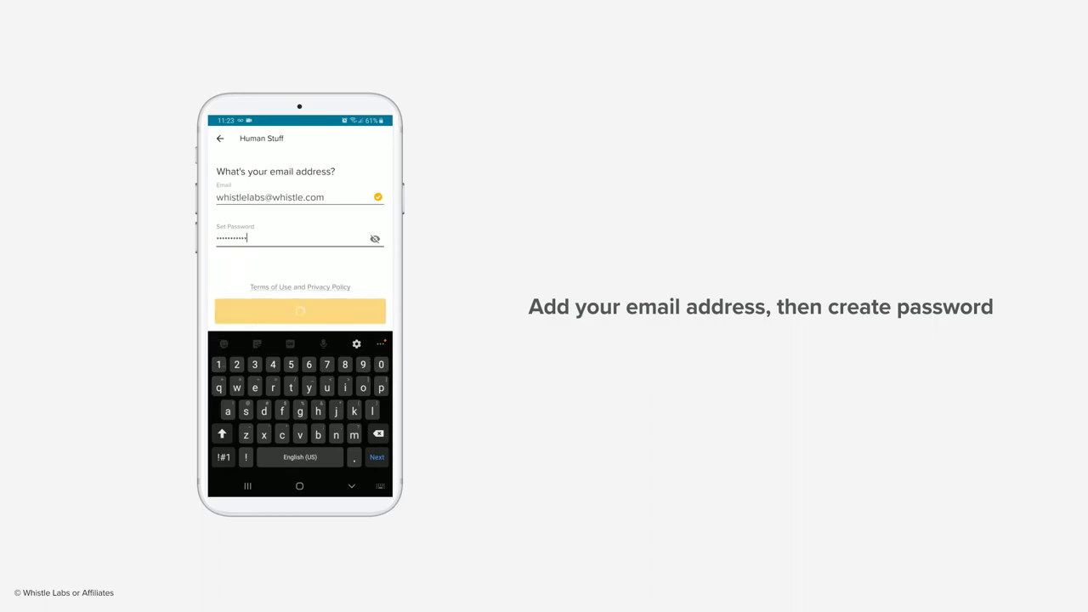
pyautogui.click(300, 310)
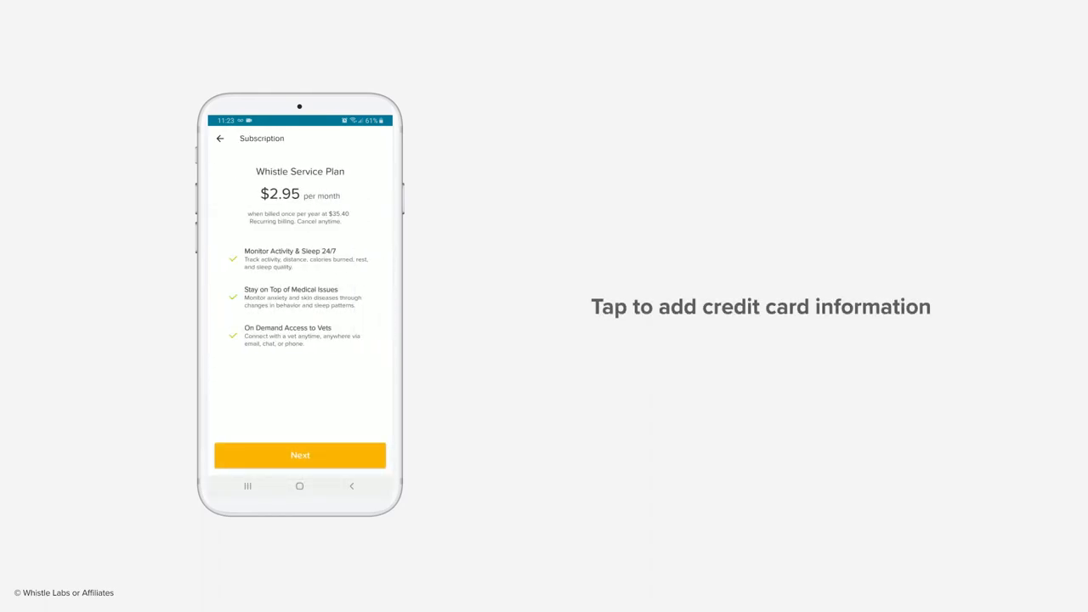
# Submit card payment details and confirm the one-year Whistle Service subscription.
pyautogui.click(301, 455)
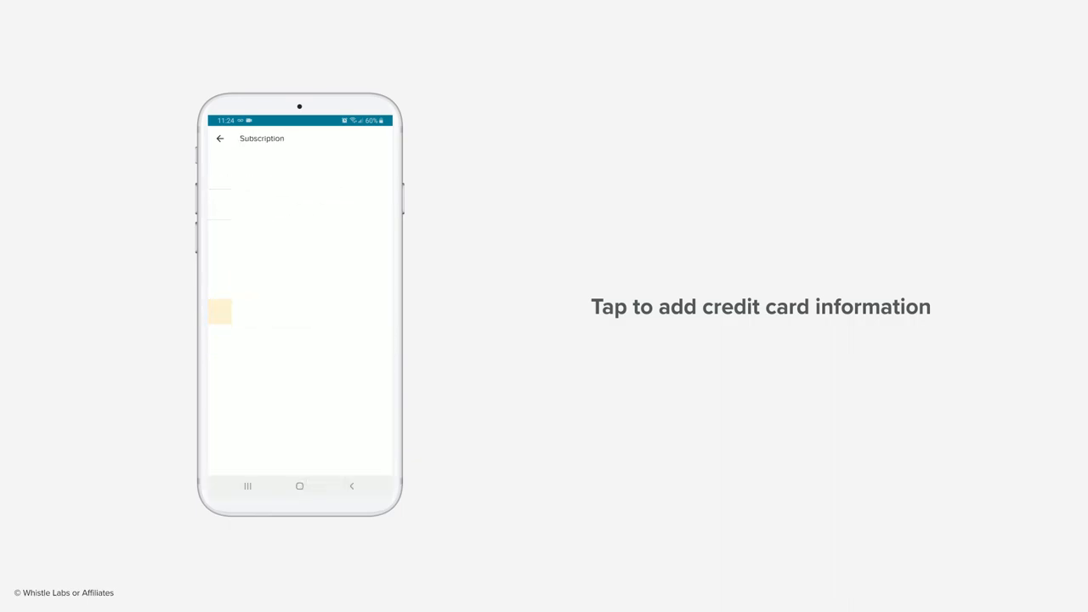
pyautogui.click(220, 312)
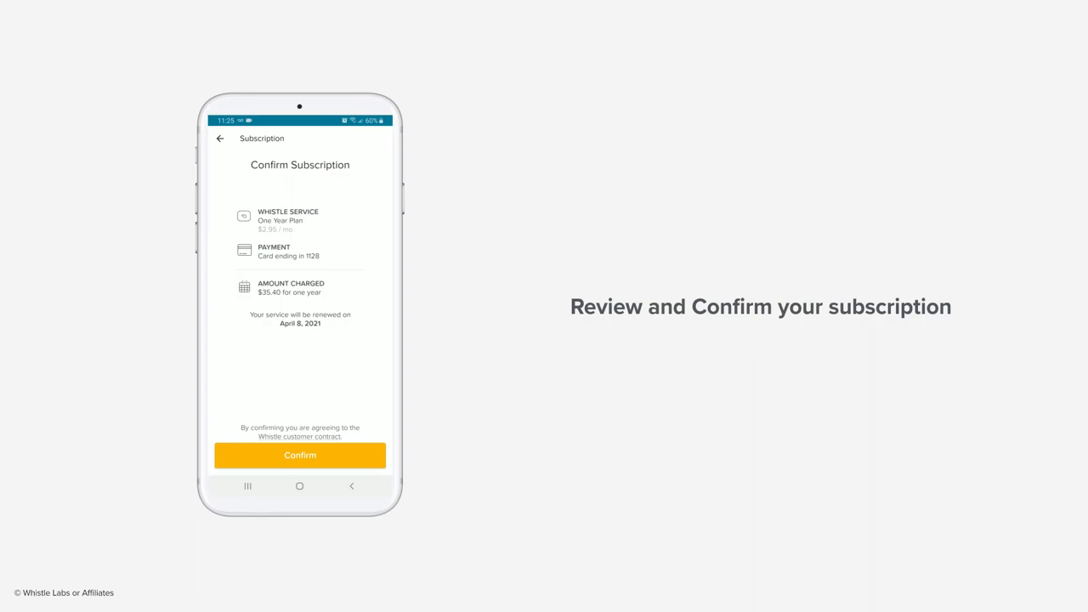
pyautogui.click(299, 456)
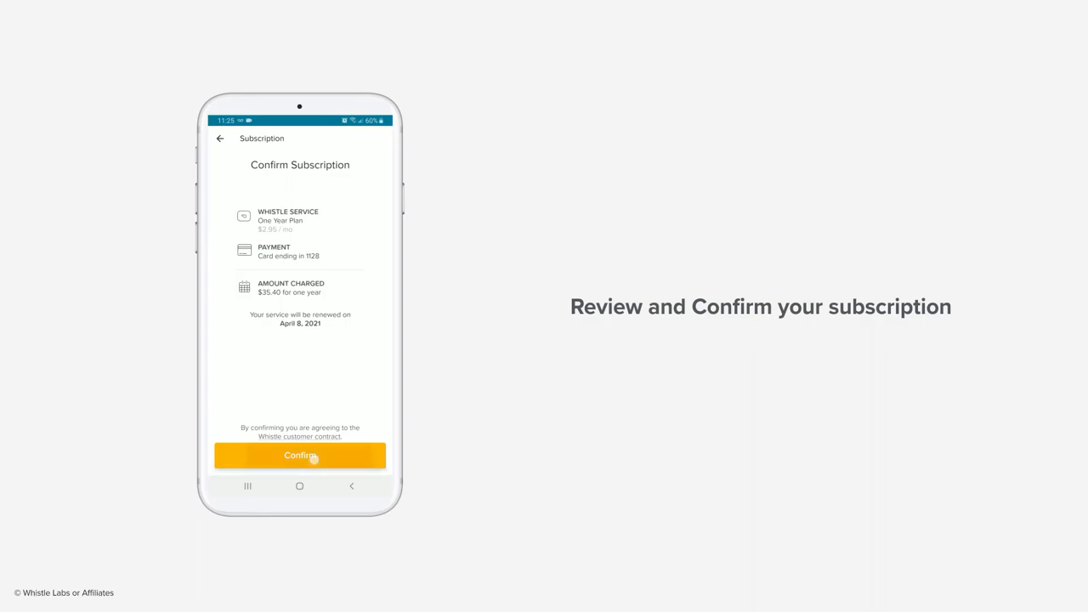
pyautogui.click(299, 455)
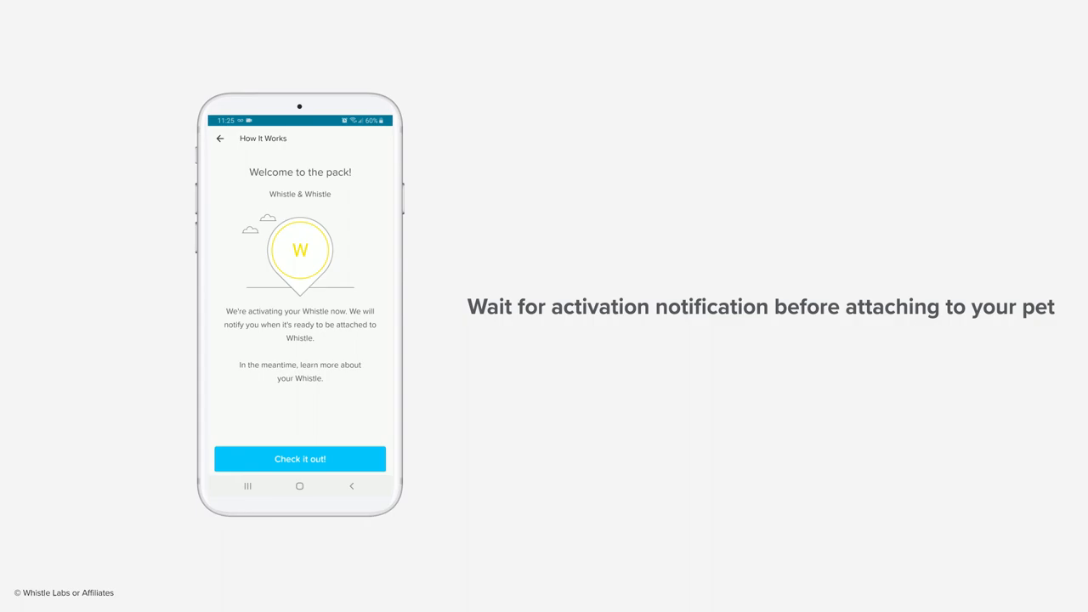
# Page through the How It Works tour and edit the daily goal minutes toward 75.
pyautogui.click(300, 459)
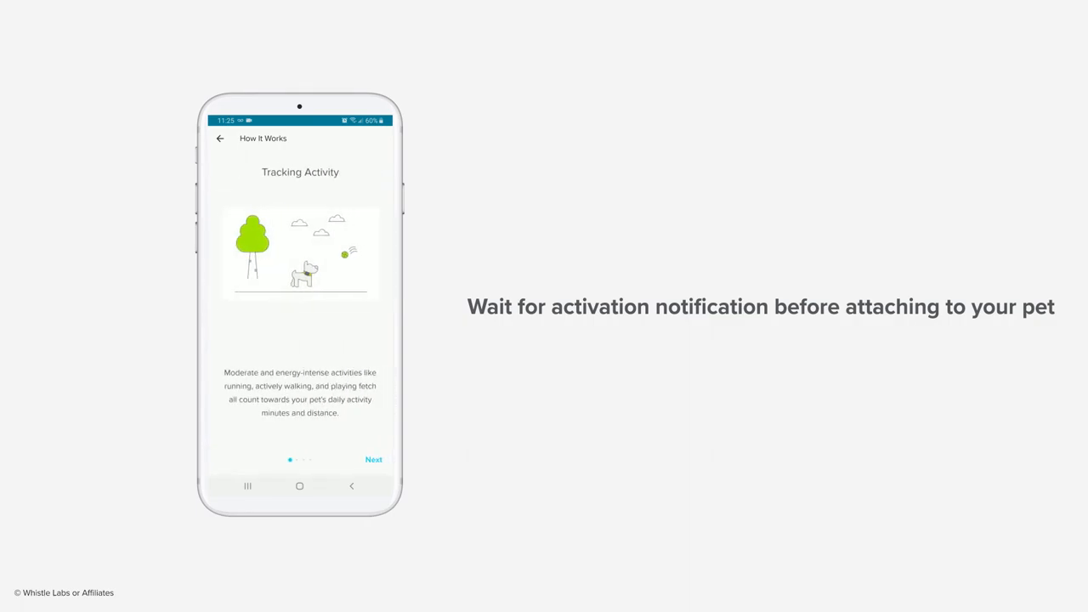
pyautogui.click(374, 459)
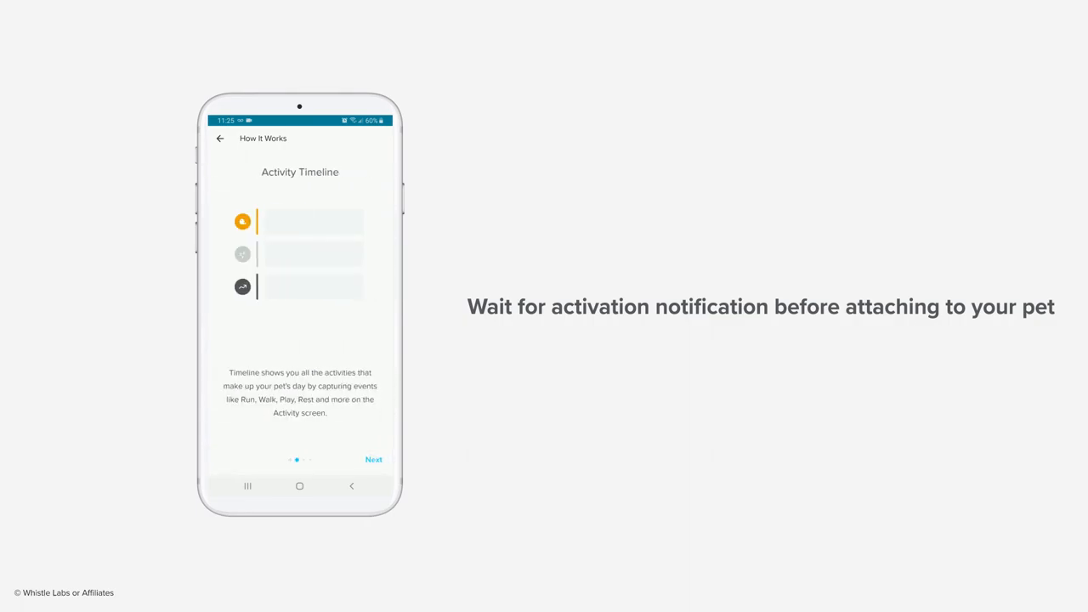
pyautogui.click(373, 459)
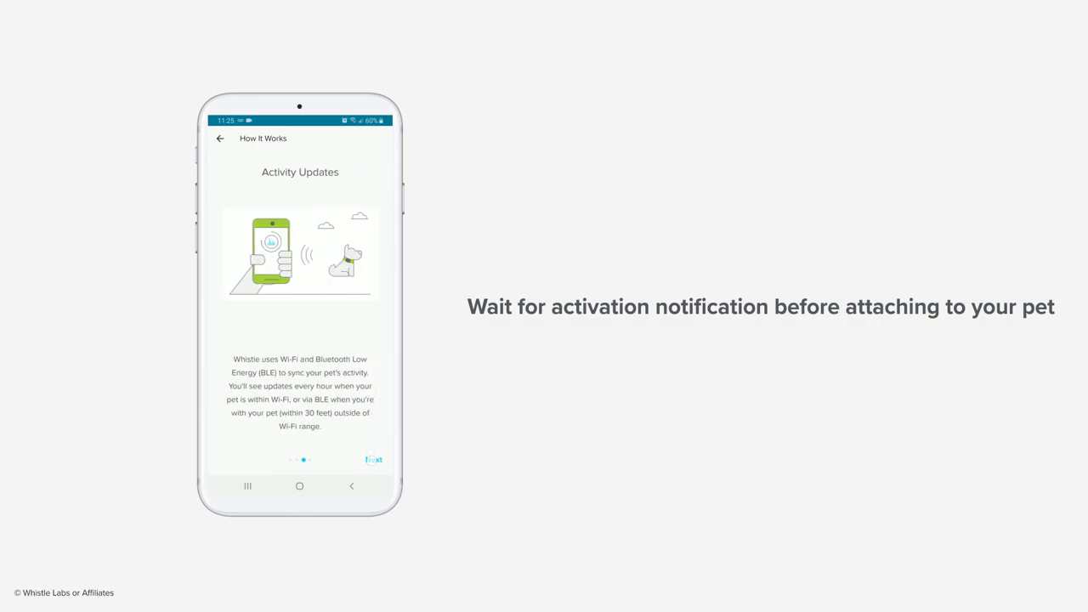
pyautogui.click(373, 459)
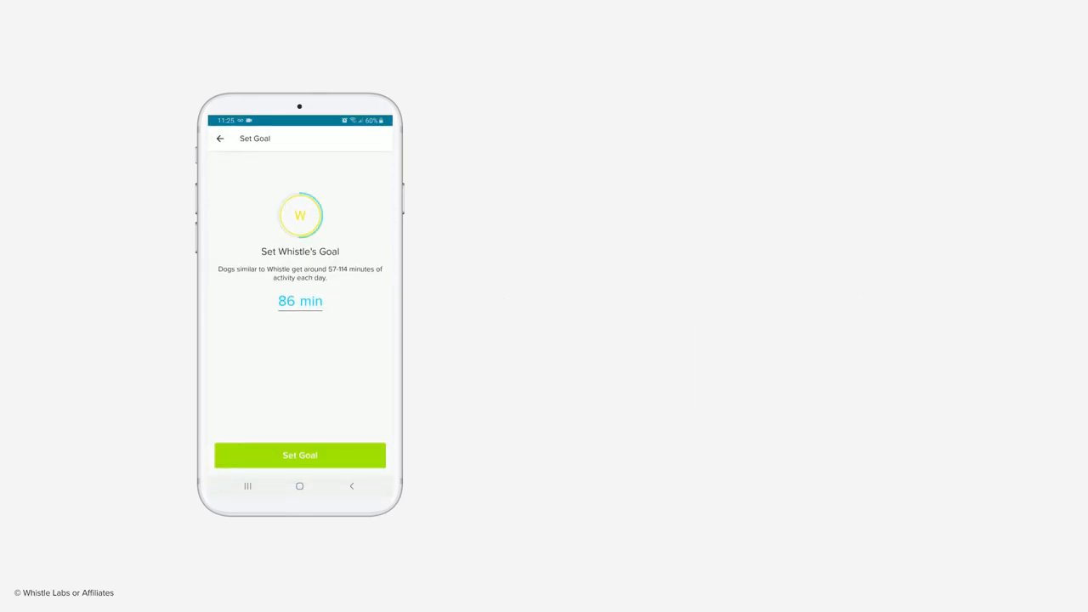
pyautogui.click(300, 301)
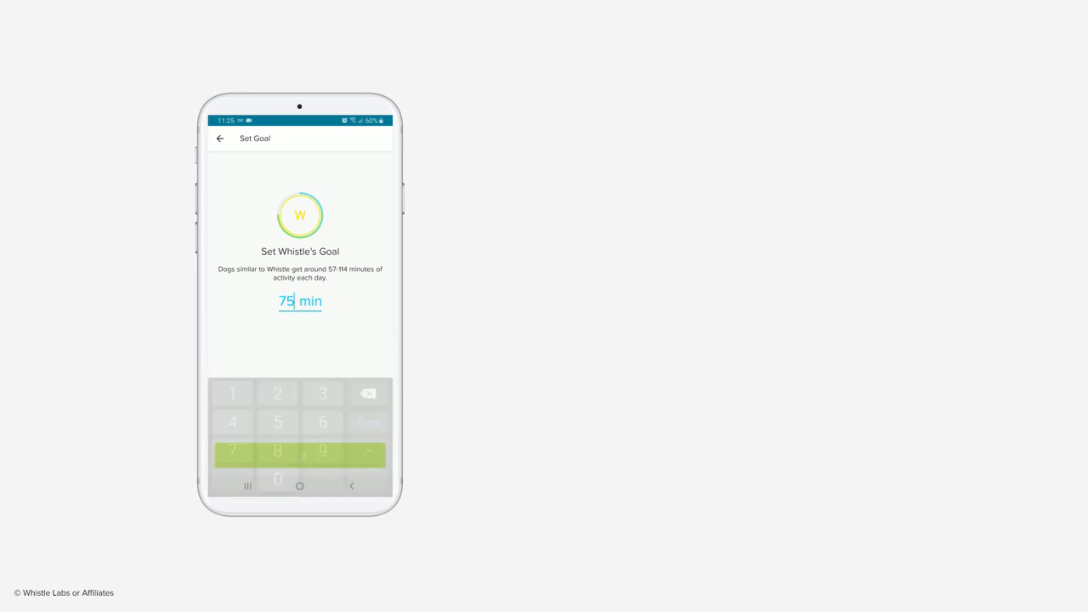